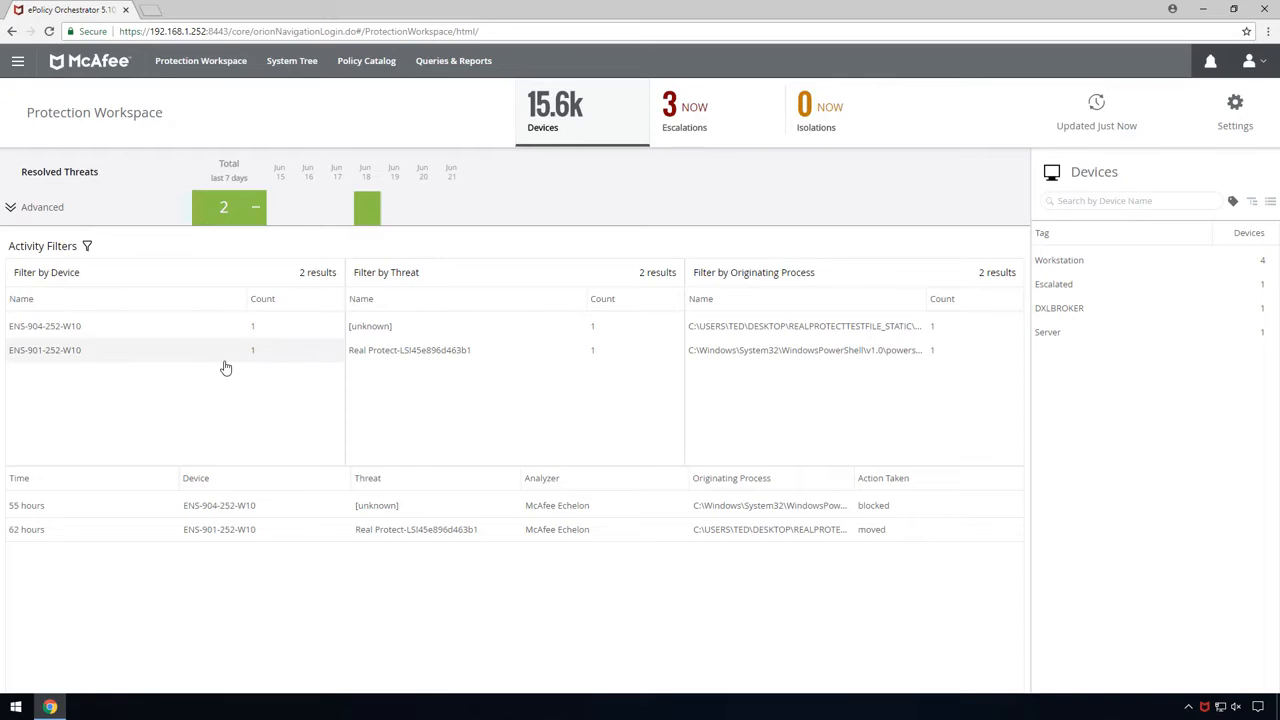
Step: Show Threat Details for the Real Protect detection moved 62 hours ago in resolved threats
left_click(44, 350)
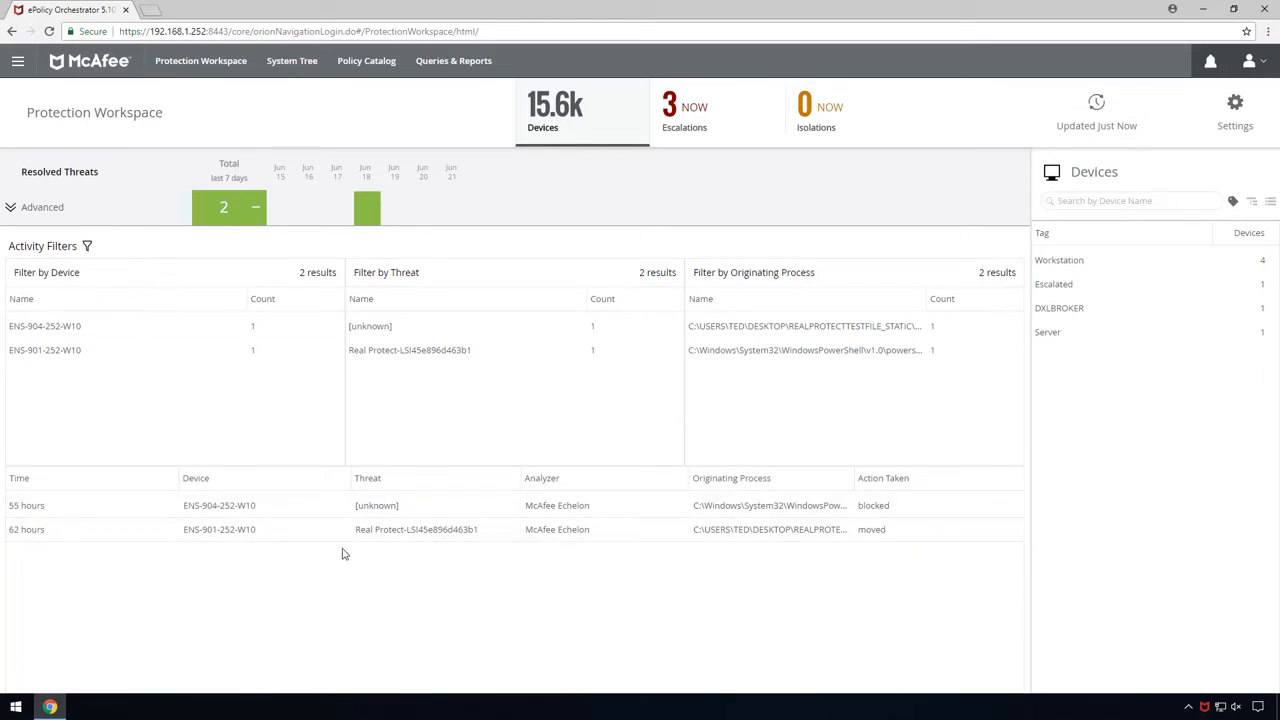
left_click(416, 528)
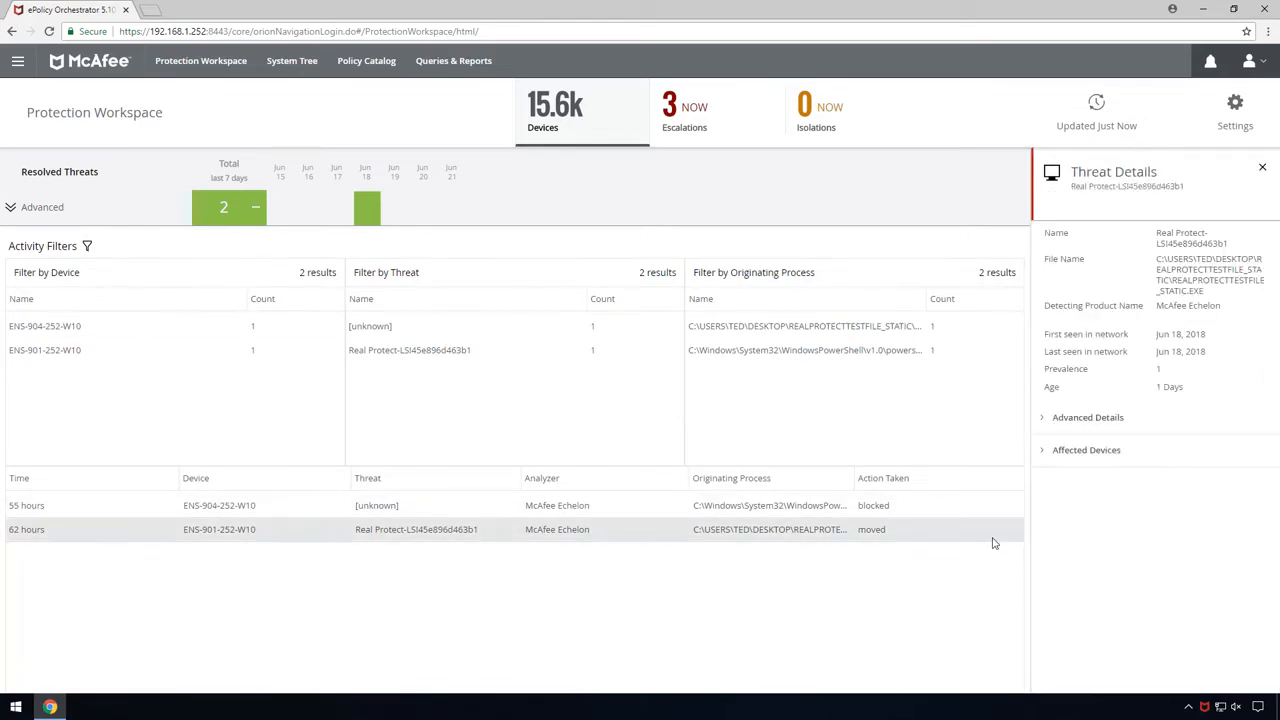